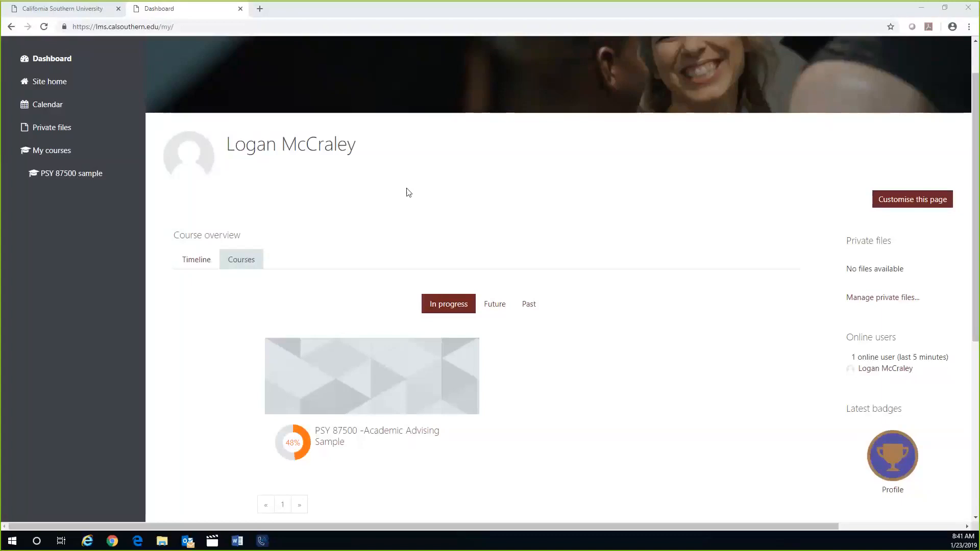
# Enter the PSY 87500 Academic Advising Sample course and scroll to the Week 2 section
pyautogui.click(375, 430)
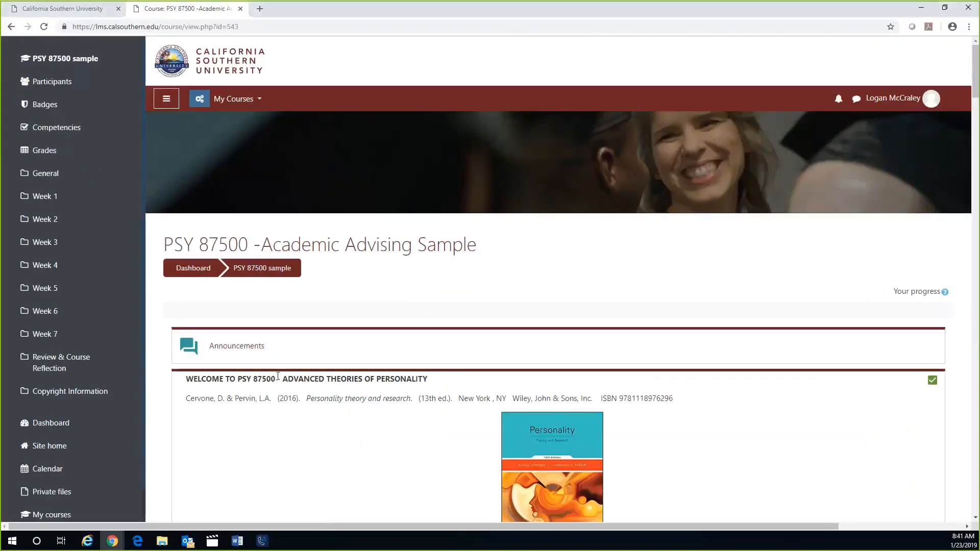
pyautogui.moveTo(50, 266)
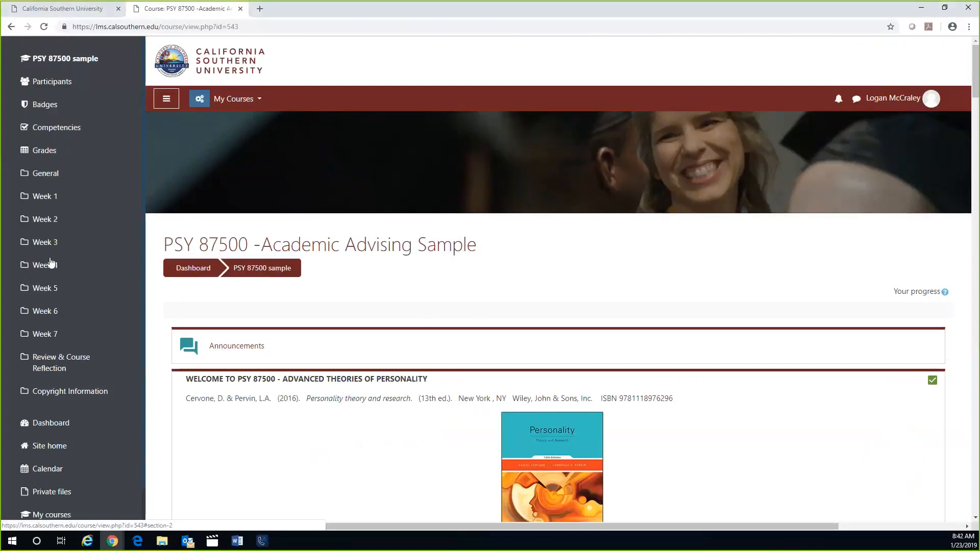
pyautogui.scroll(-3)
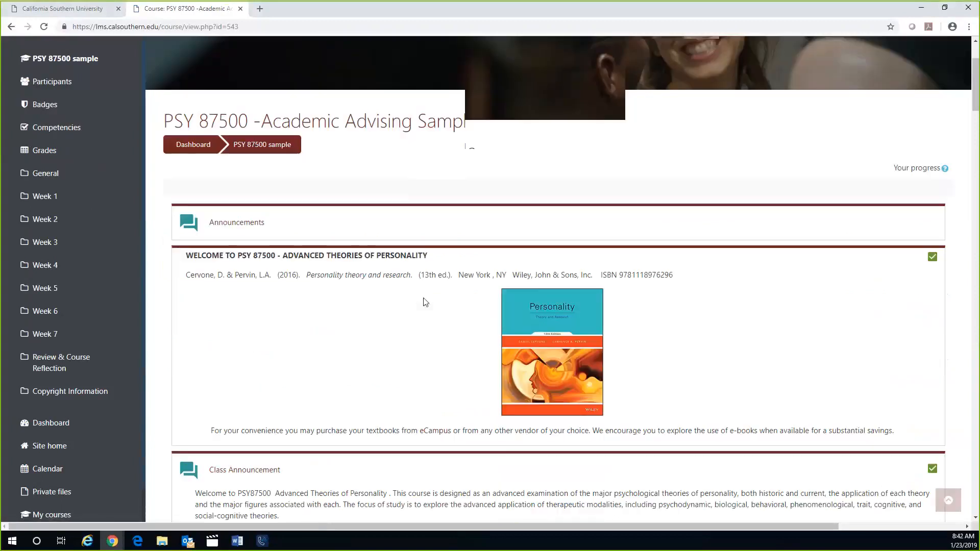
pyautogui.scroll(-3)
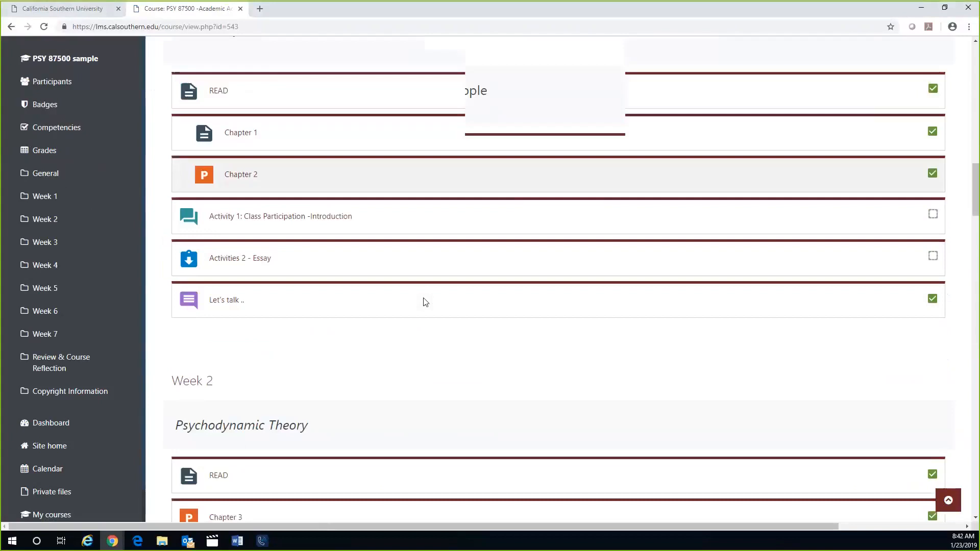
pyautogui.scroll(-3)
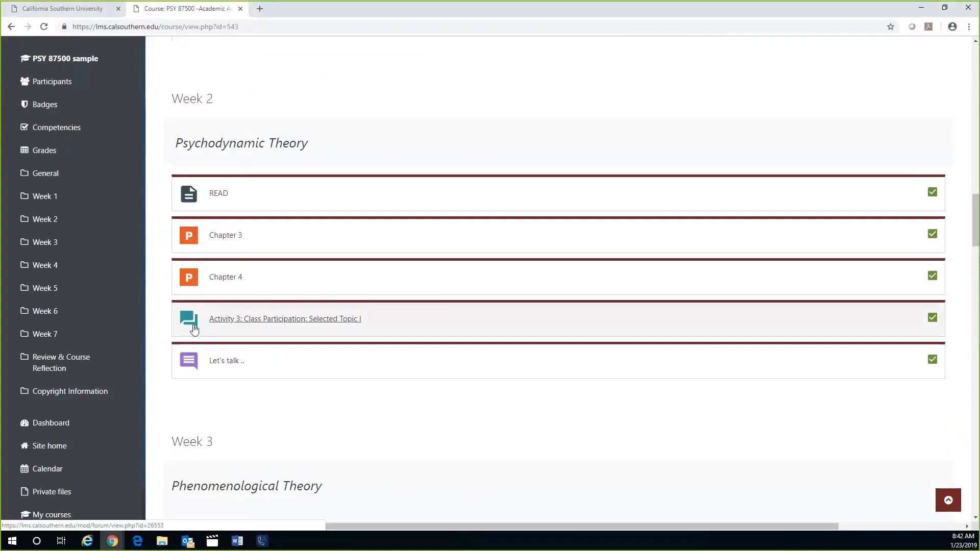
# Enter the Week 2 Activity 3 Class Participation forum and review its posting instructions and discussions
pyautogui.click(284, 318)
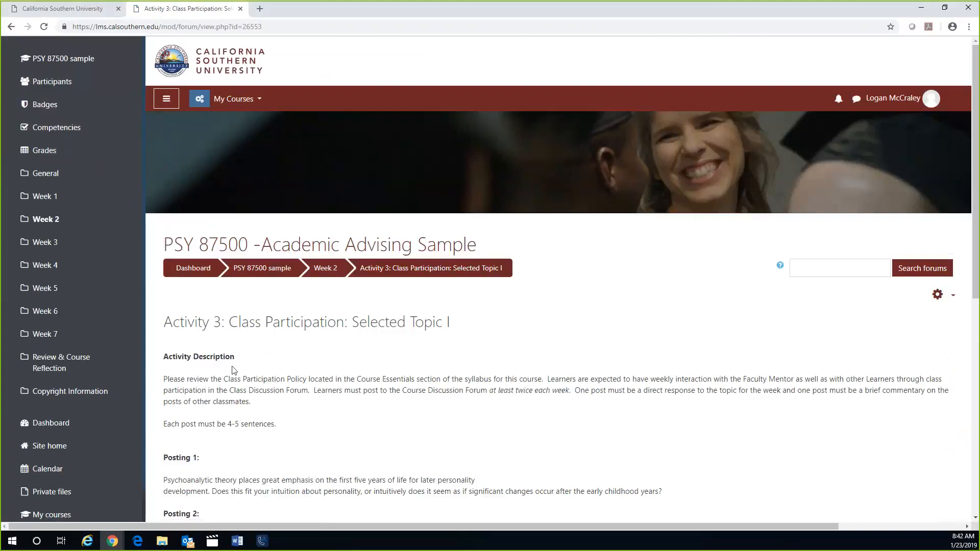
pyautogui.scroll(-3)
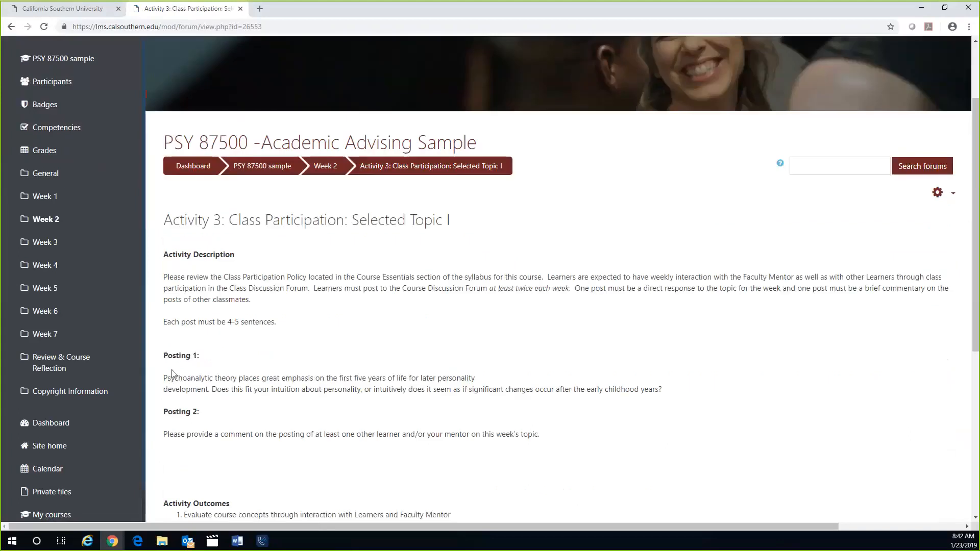
pyautogui.doubleClick(176, 355)
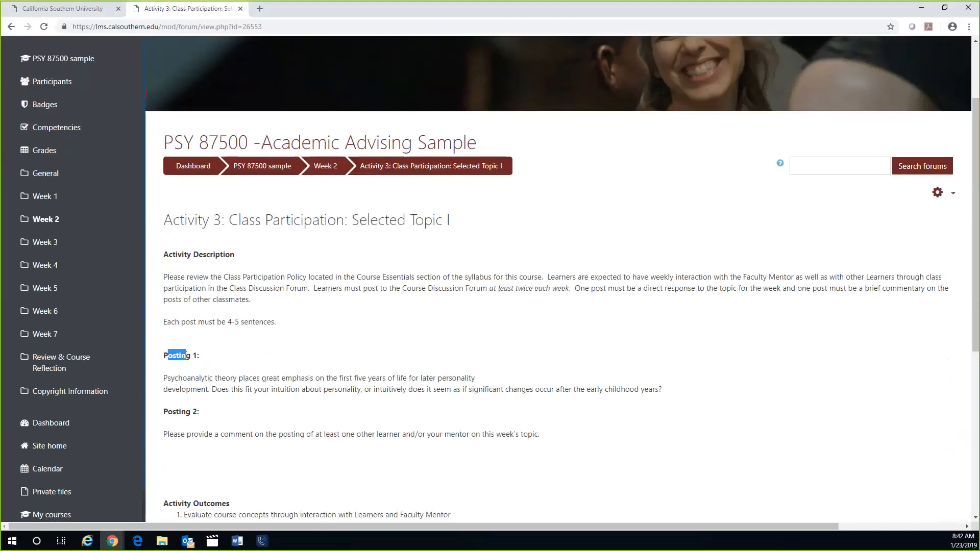
pyautogui.click(193, 370)
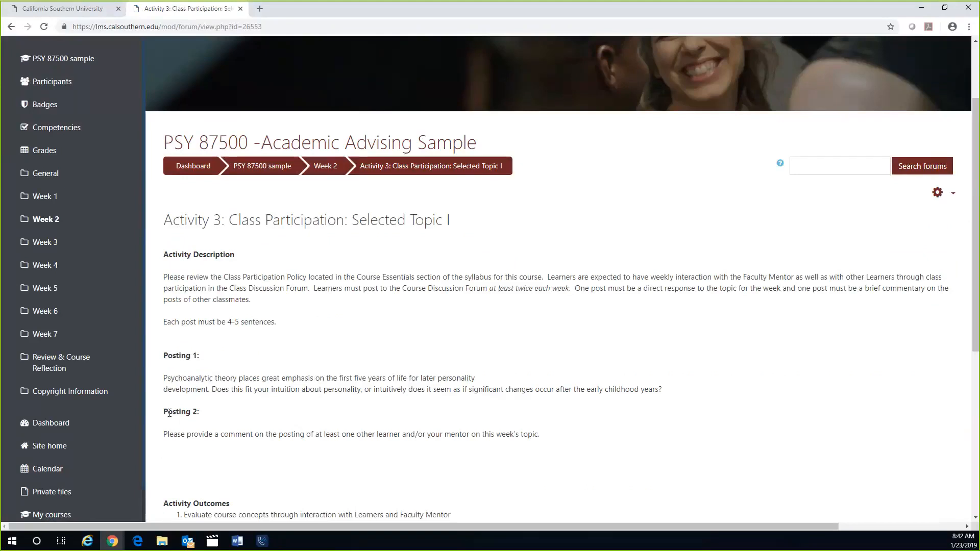
pyautogui.scroll(-3)
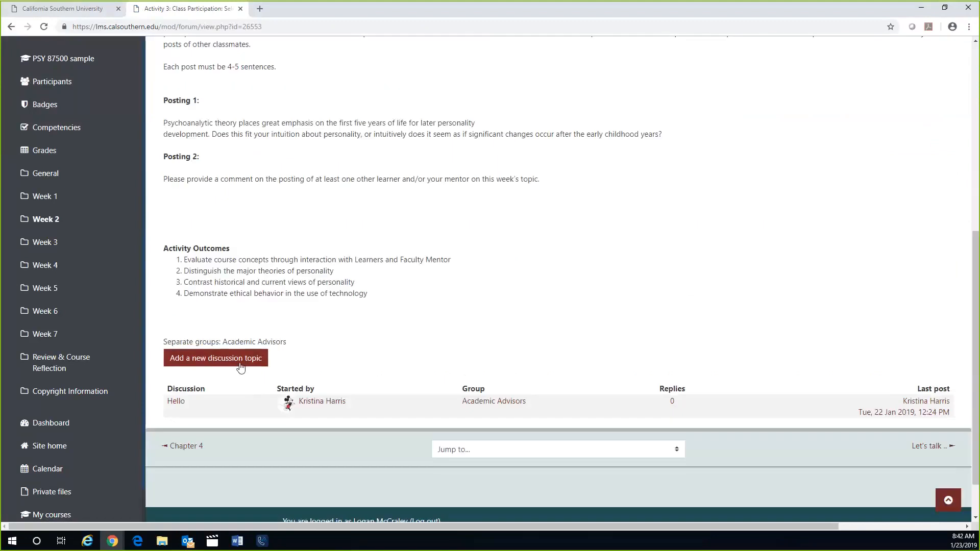
# Add a new discussion topic with subject and message 'SAMPLE POST' and post it to the forum
pyautogui.click(214, 358)
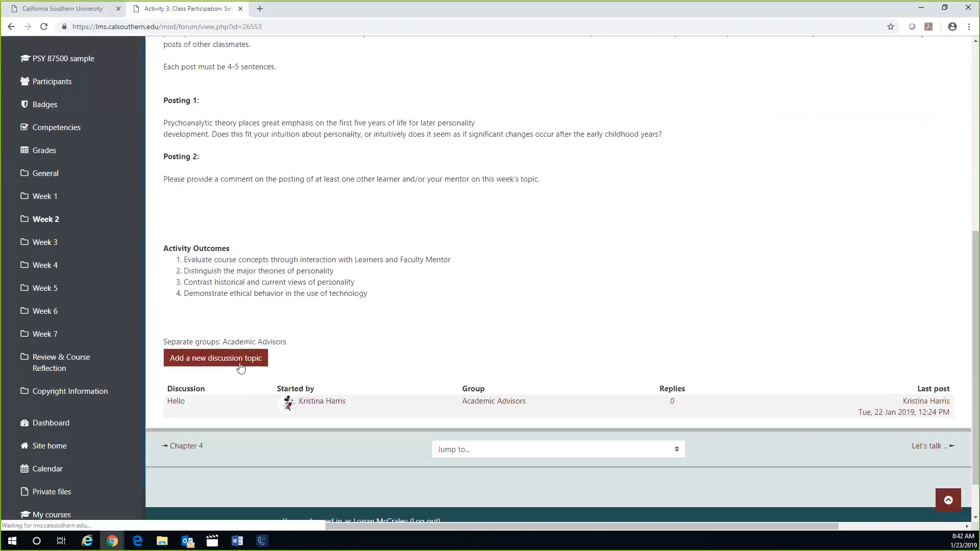
pyautogui.click(215, 359)
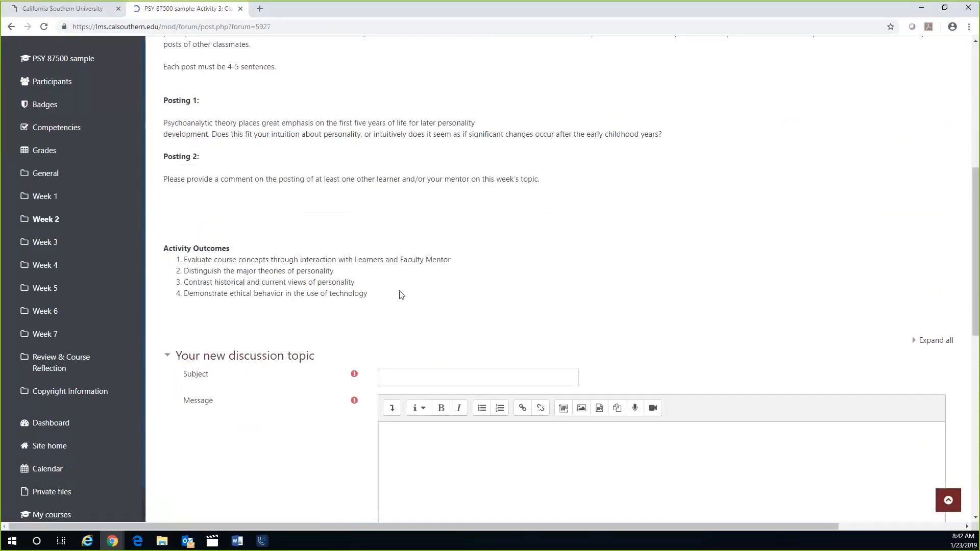
pyautogui.scroll(-3)
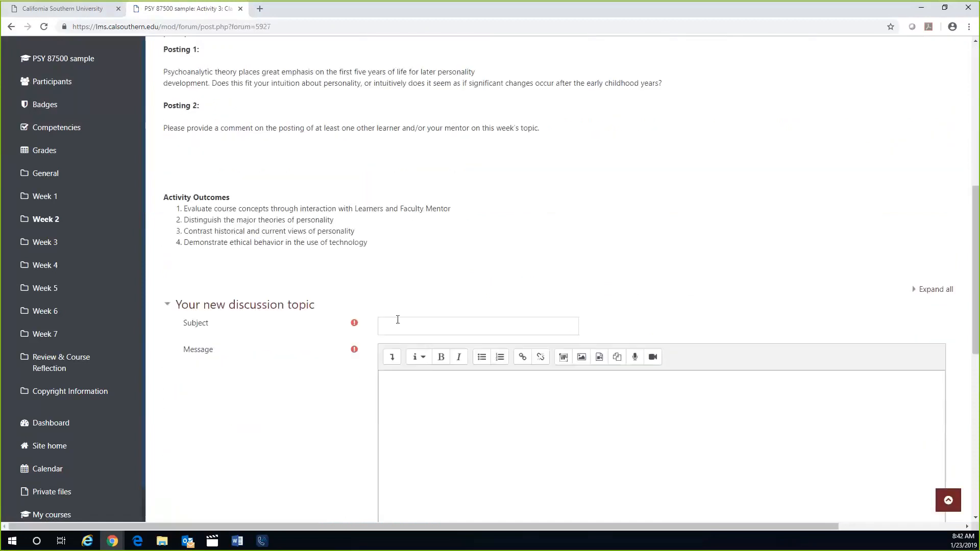
pyautogui.write('SAMPLE POST')
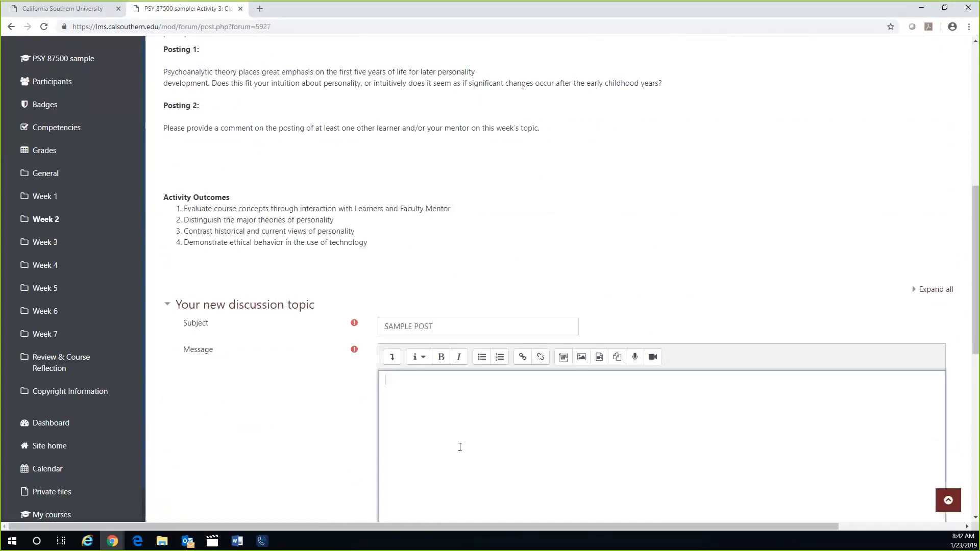
pyautogui.write('SAMPLE POST')
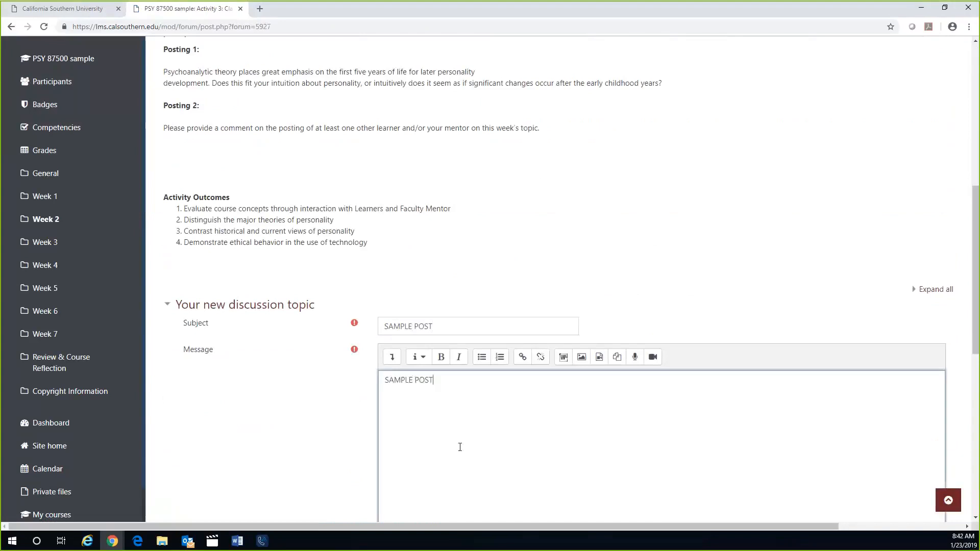
pyautogui.scroll(-3)
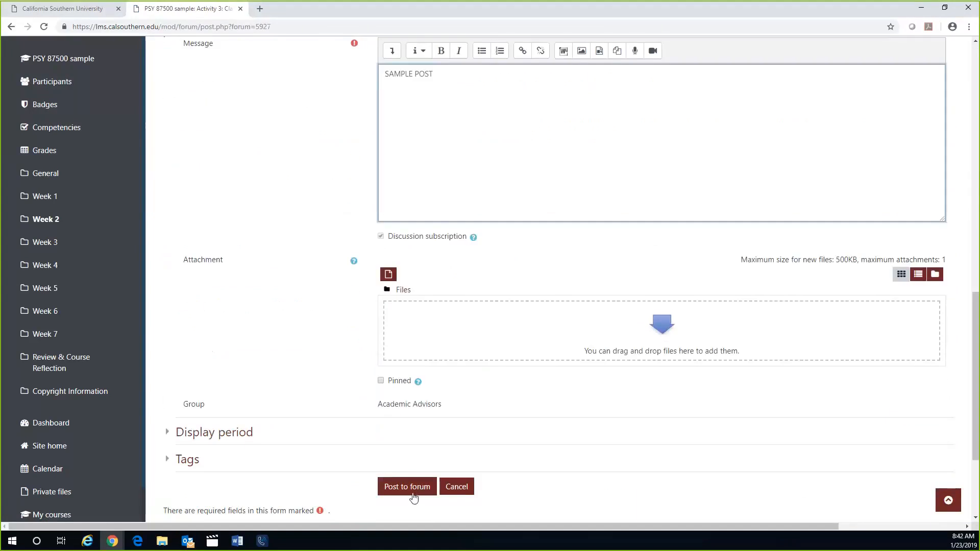
pyautogui.moveTo(254, 266)
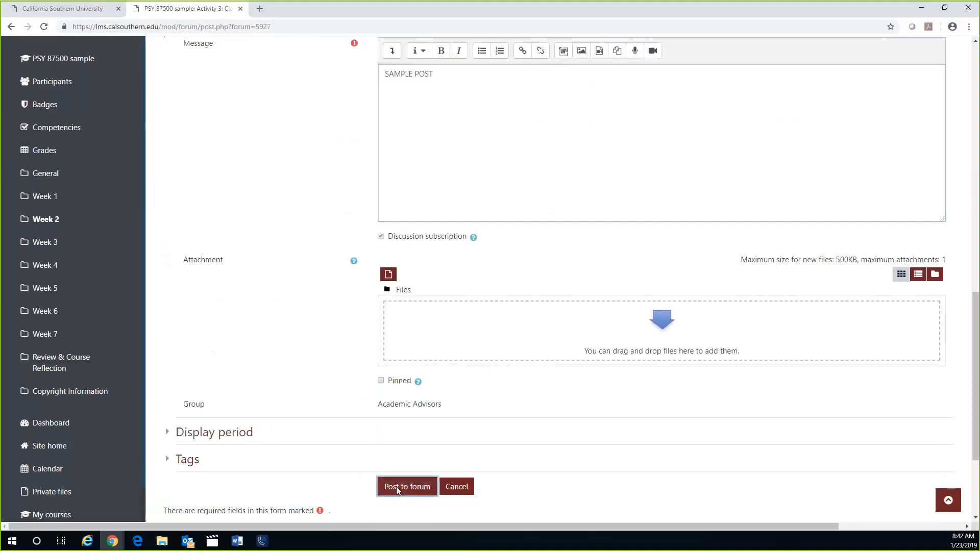
pyautogui.click(407, 485)
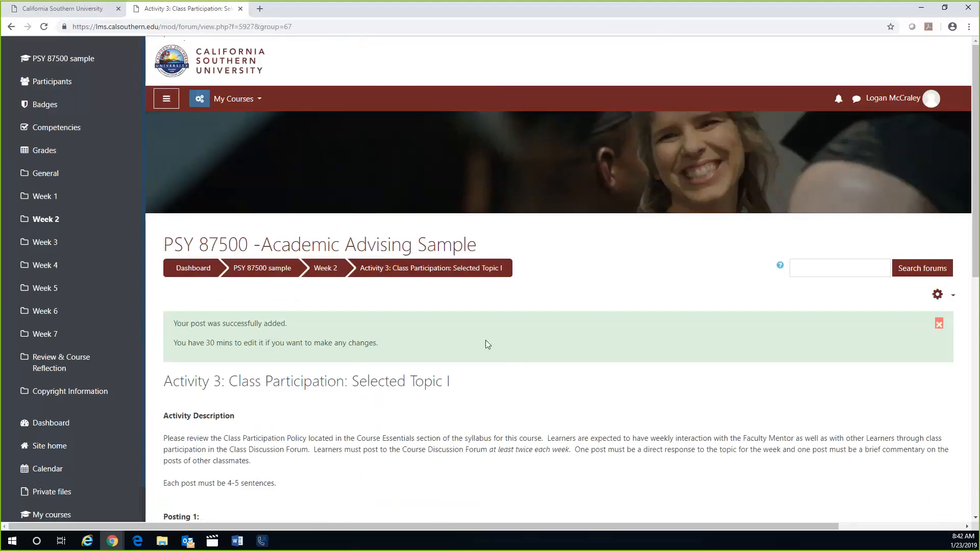
pyautogui.scroll(-3)
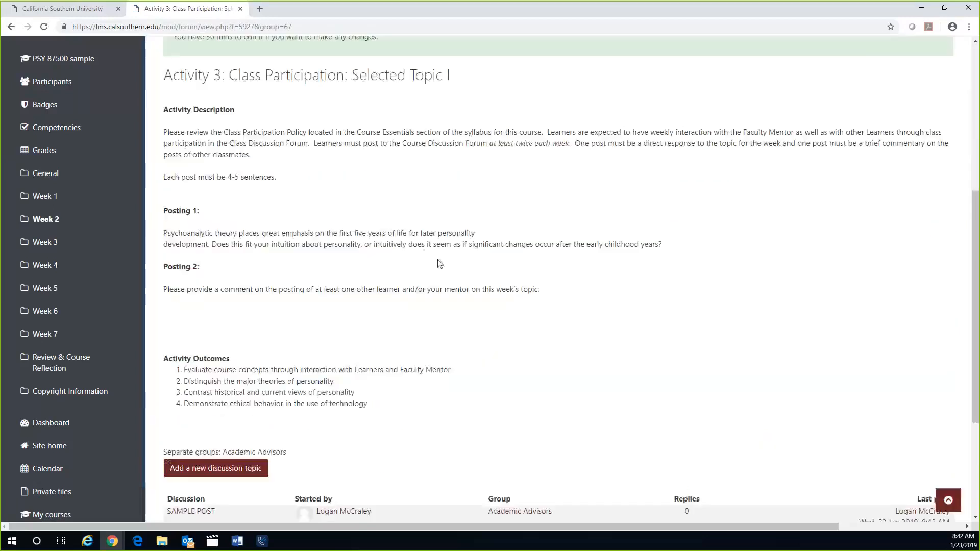
pyautogui.scroll(-3)
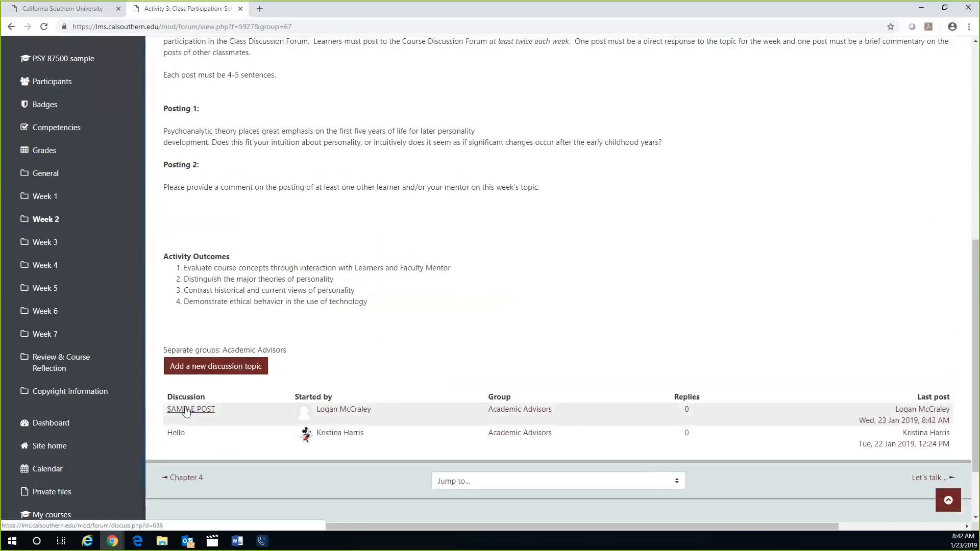
pyautogui.click(191, 409)
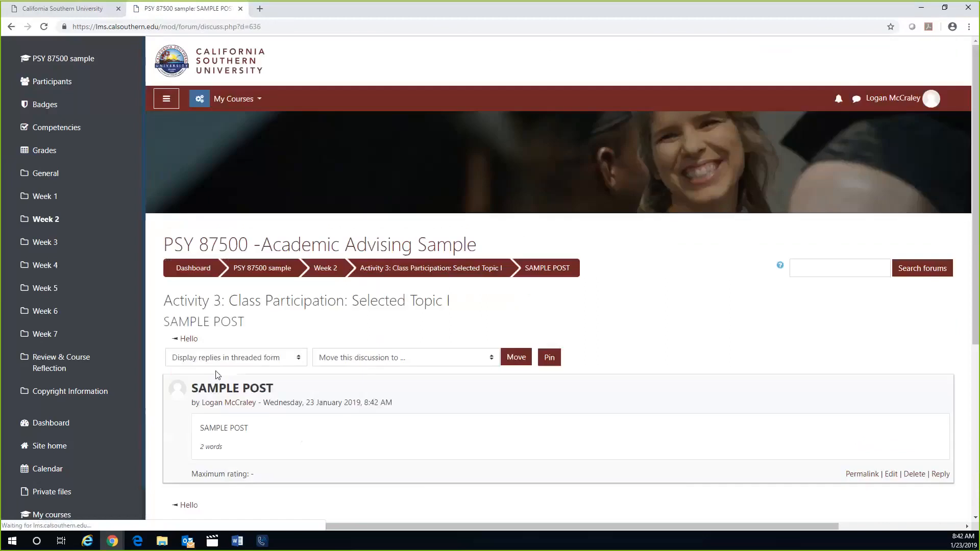
pyautogui.moveTo(408, 272)
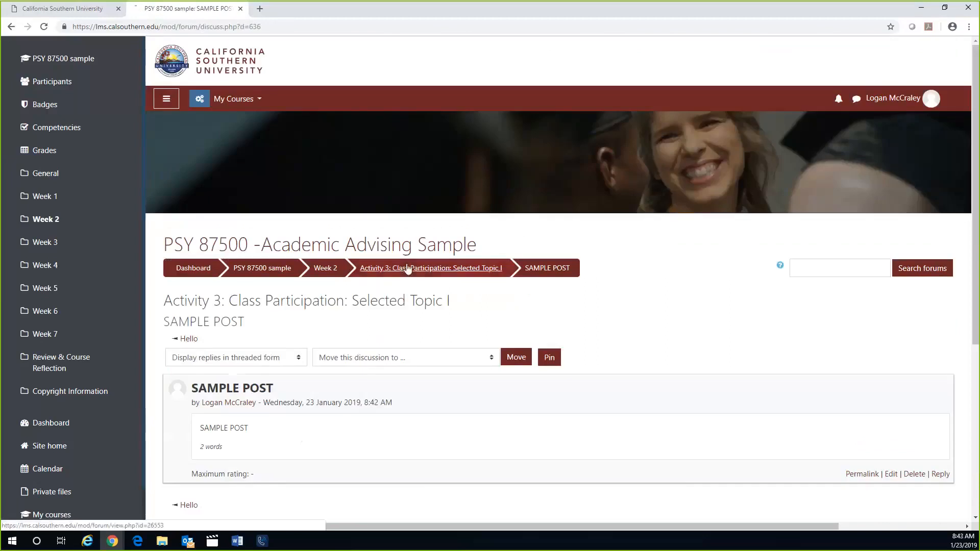
pyautogui.click(430, 267)
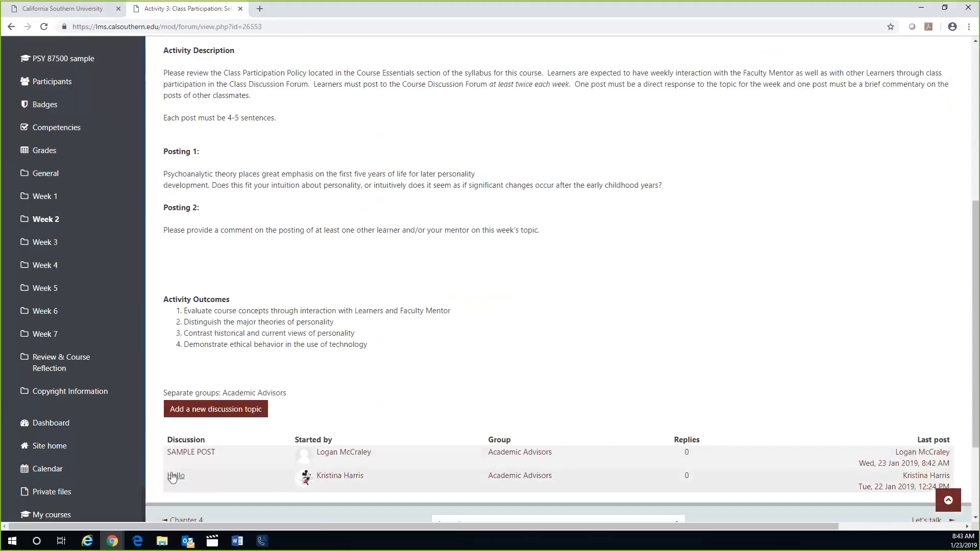
# Reply to the other learner's Hello discussion with the message 'Sample repl' and post it
pyautogui.click(174, 476)
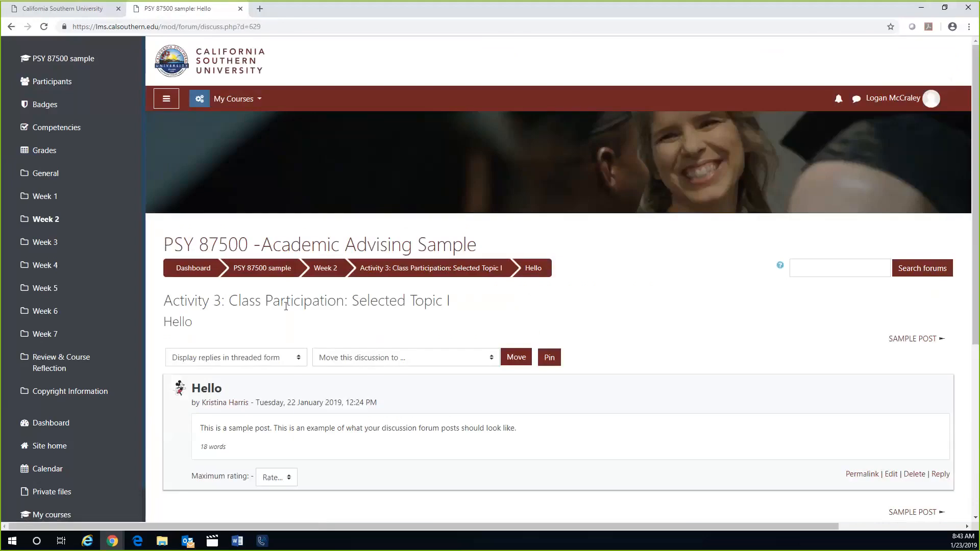
pyautogui.scroll(-3)
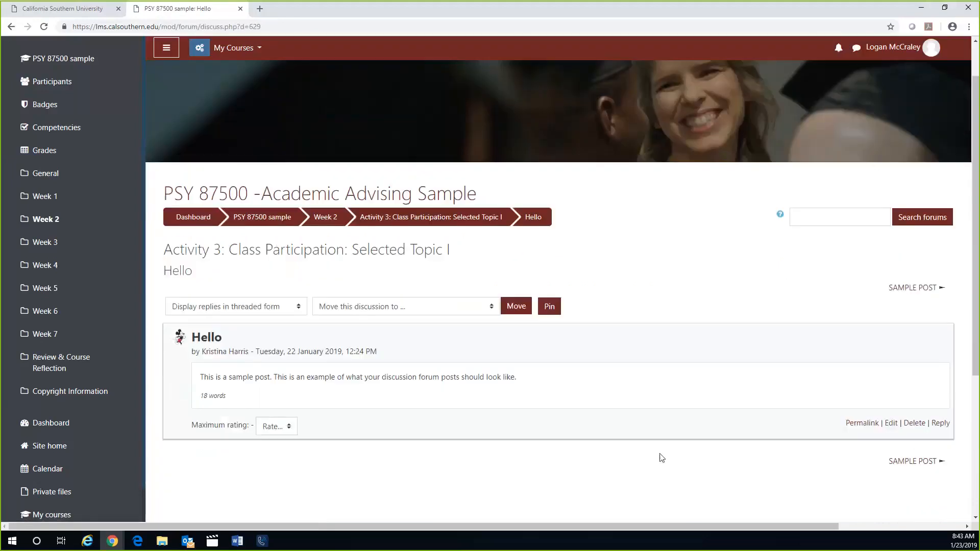
pyautogui.moveTo(941, 424)
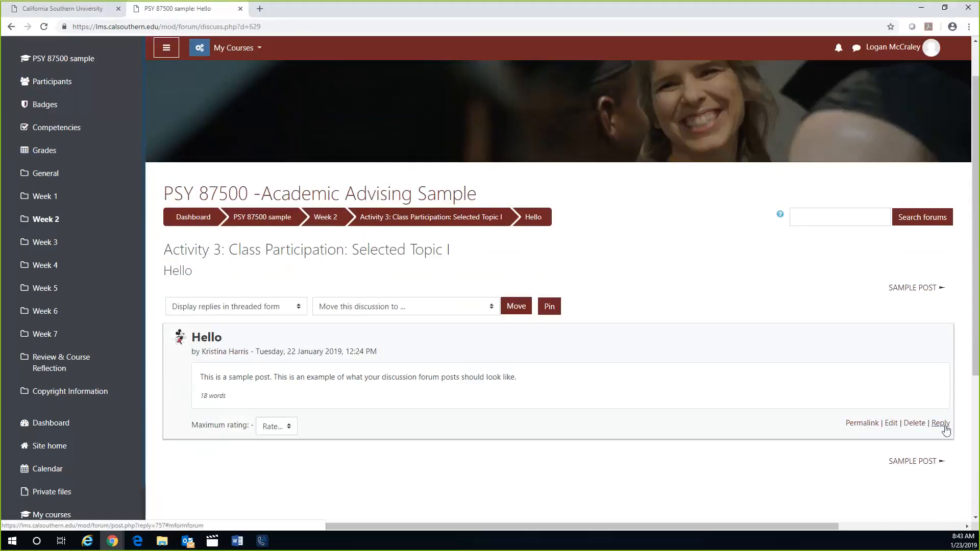
pyautogui.click(940, 422)
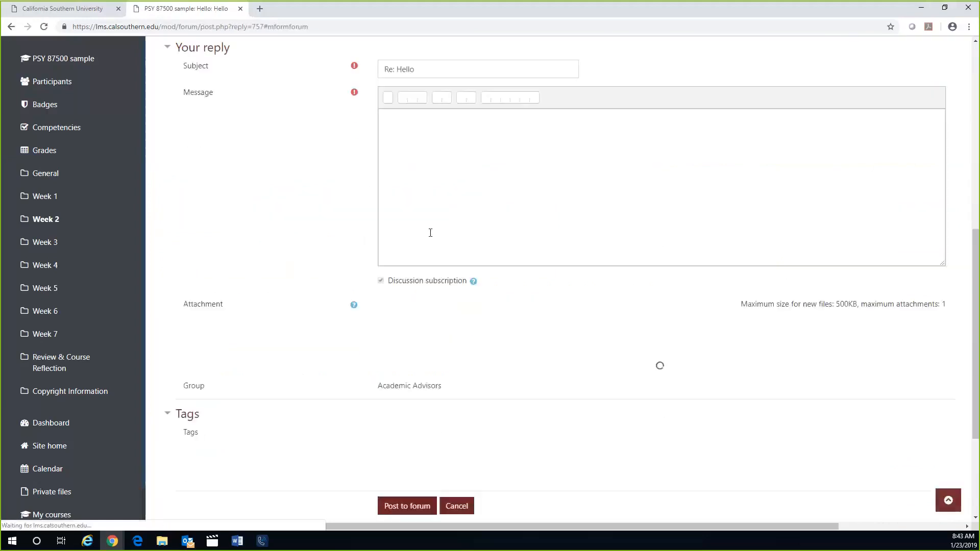
pyautogui.write('Sample repl')
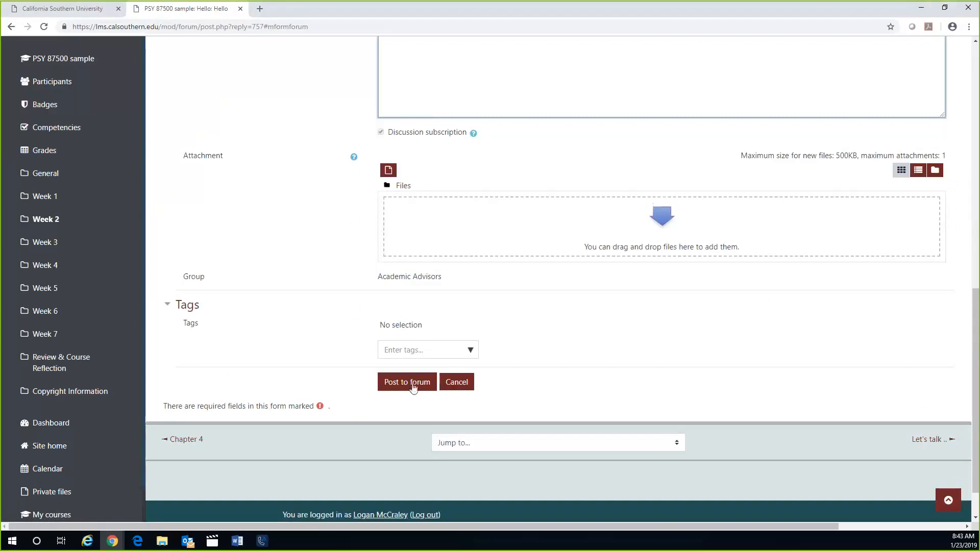
pyautogui.click(406, 382)
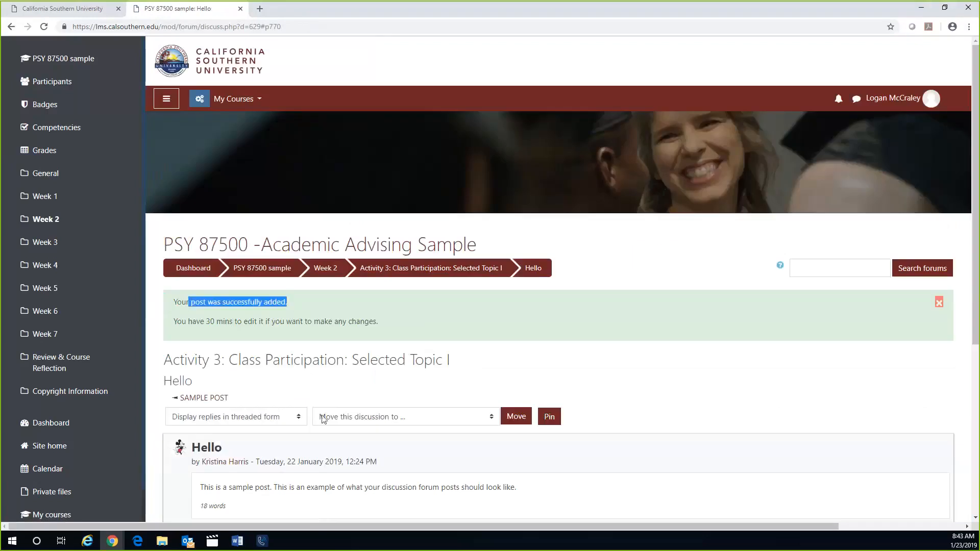
pyautogui.moveTo(420, 271)
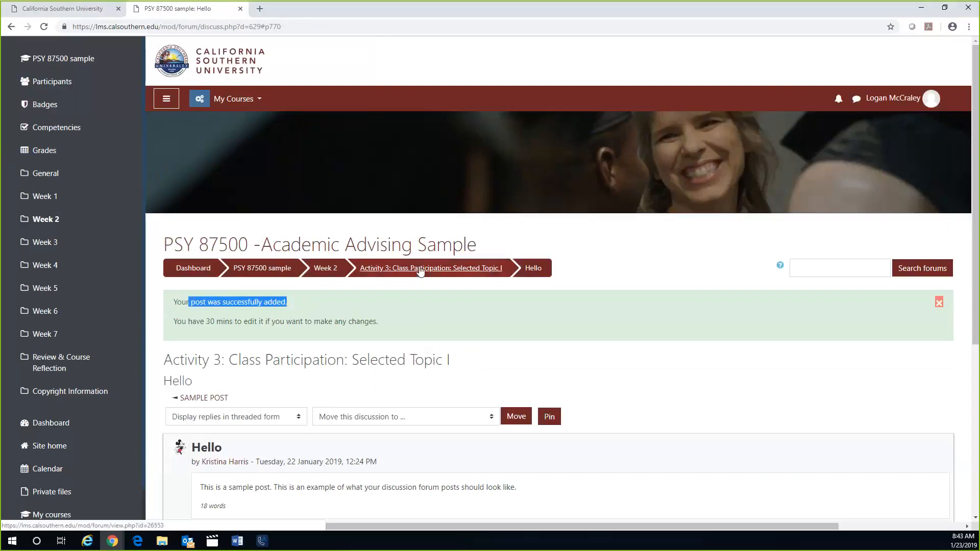
pyautogui.click(421, 267)
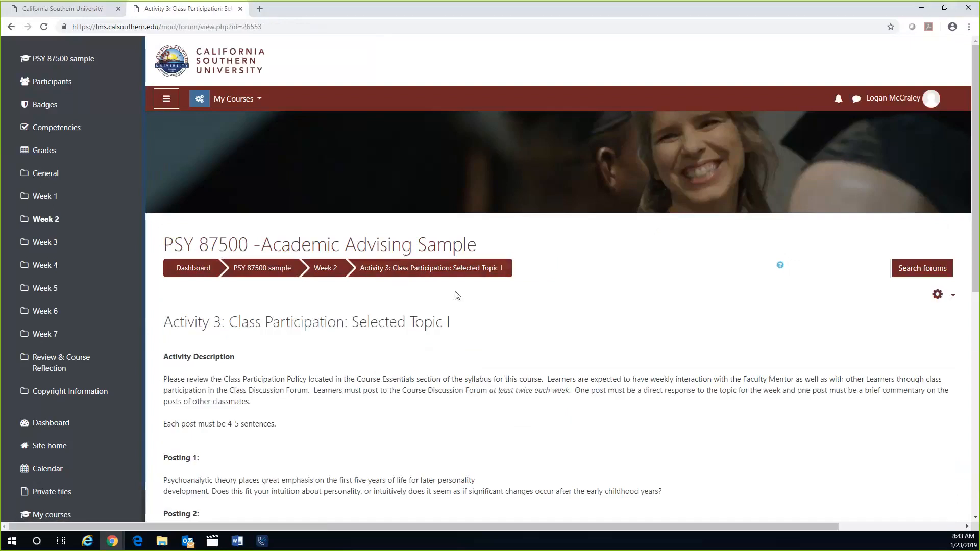
pyautogui.scroll(-3)
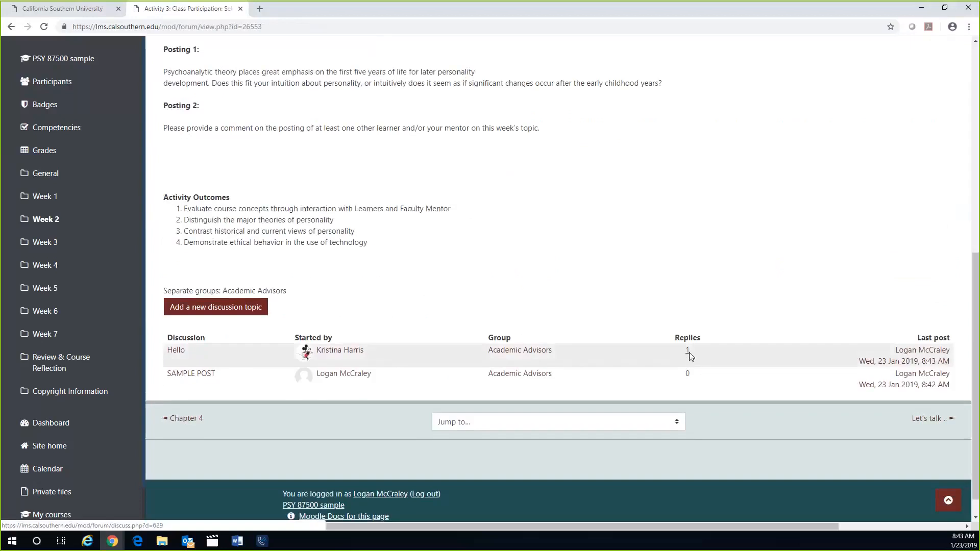
pyautogui.click(176, 349)
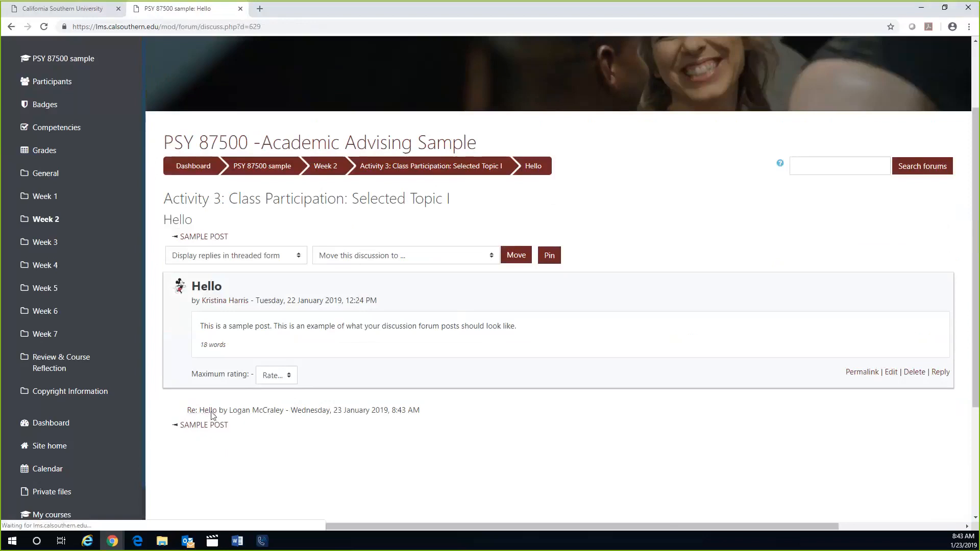